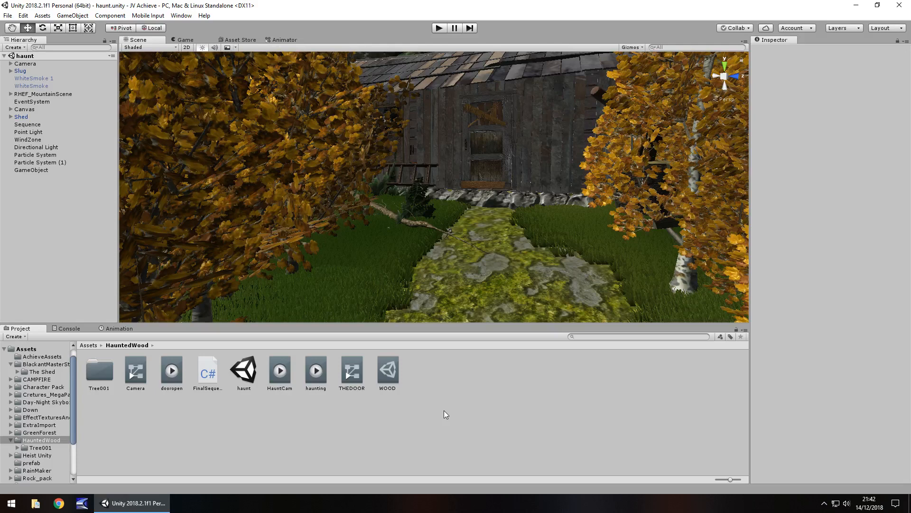
pyautogui.moveTo(383, 208)
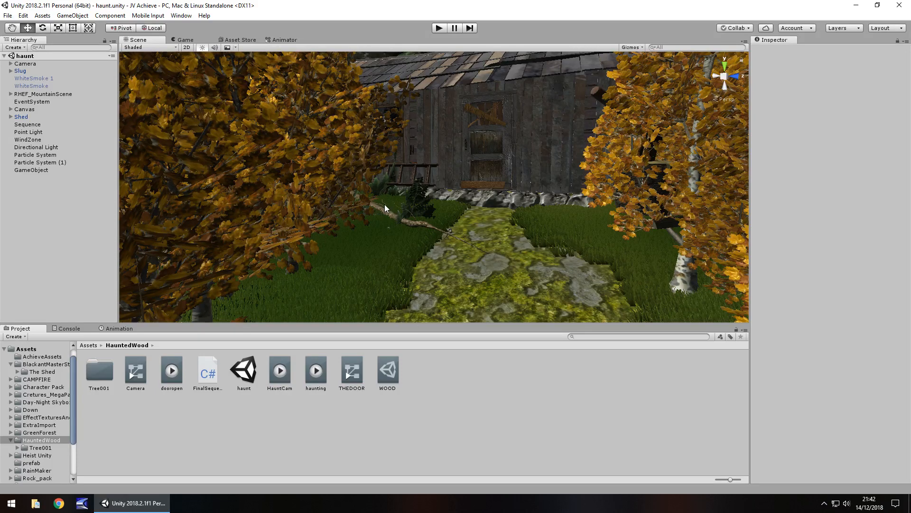
pyautogui.moveTo(382, 224)
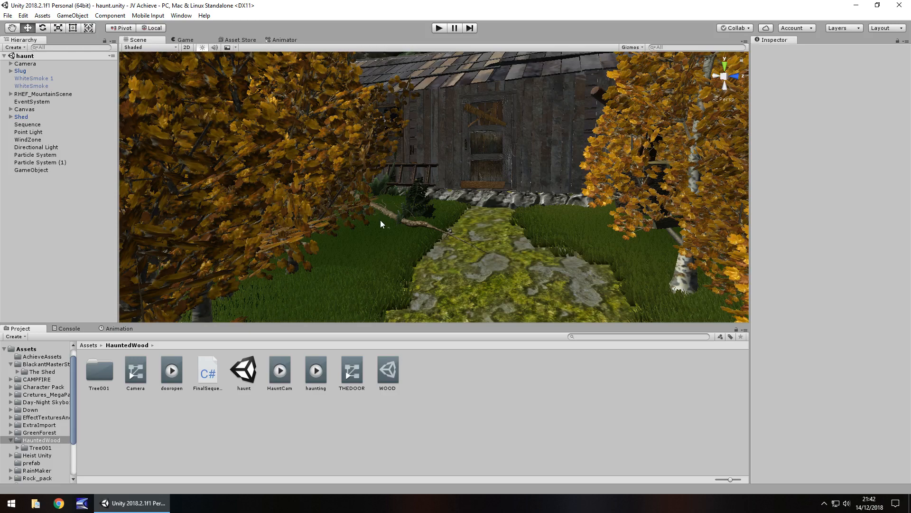
pyautogui.moveTo(372, 234)
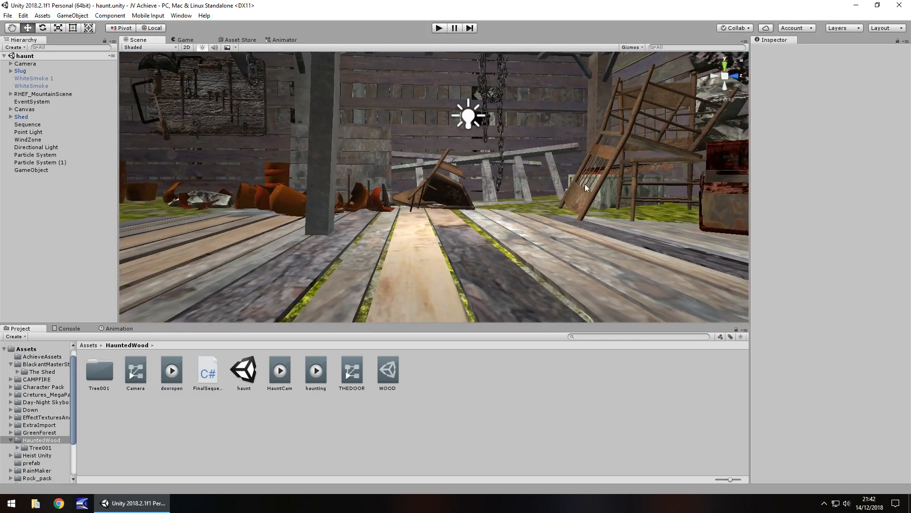
# Enable Image Effects in the Scene view so the woods render dark and greyscale
pyautogui.moveTo(580, 186); pyautogui.dragTo(460, 166)
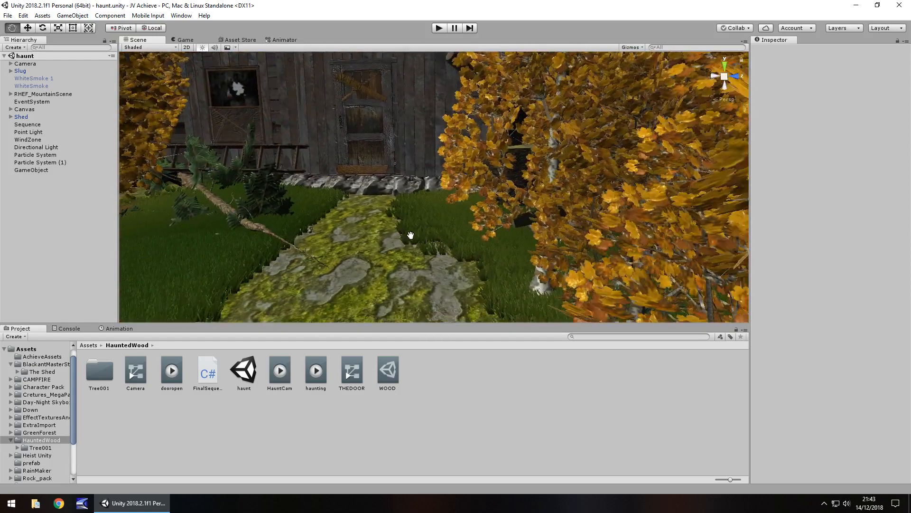
pyautogui.click(227, 48)
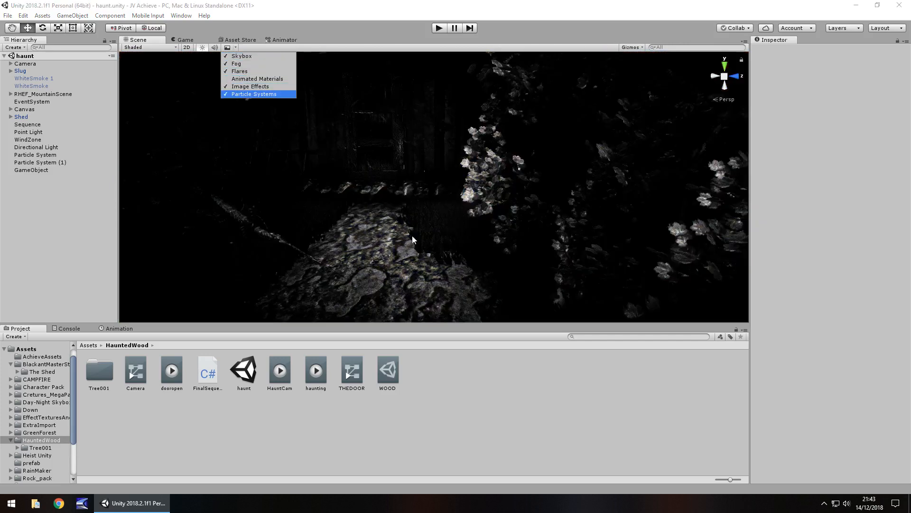
pyautogui.click(37, 108)
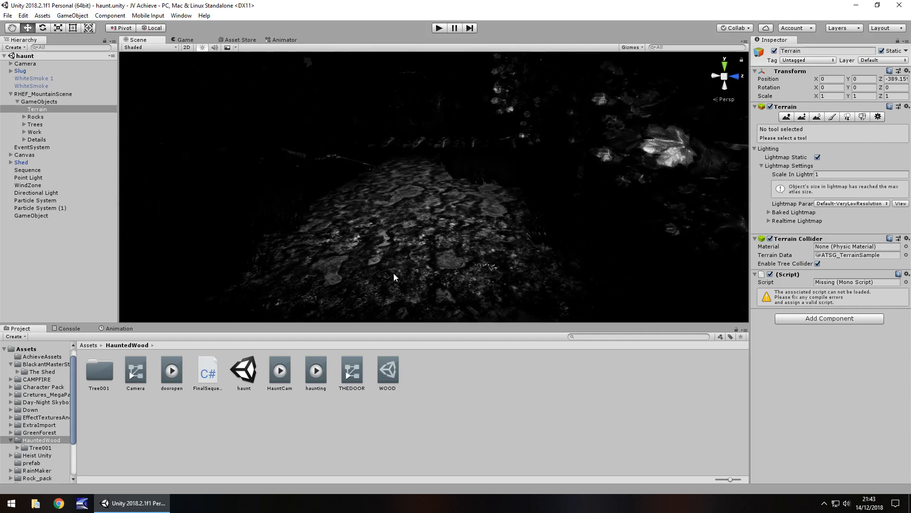
# Select the WOOD post-processing profile and scroll to its Color Grading section
pyautogui.click(388, 369)
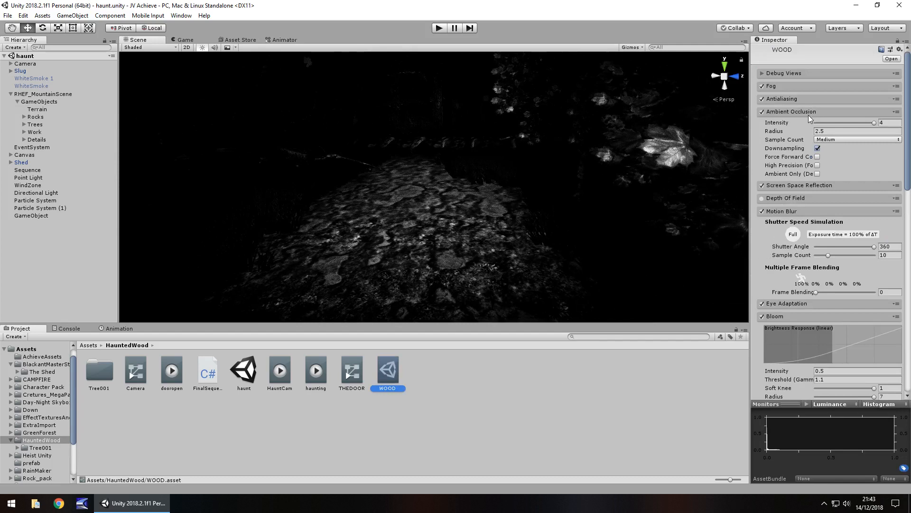
pyautogui.moveTo(793, 167)
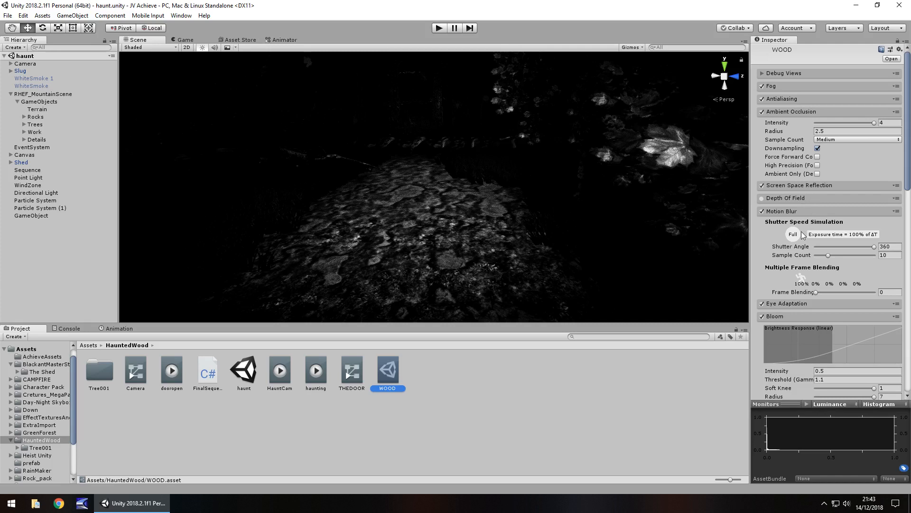
pyautogui.scroll(-3)
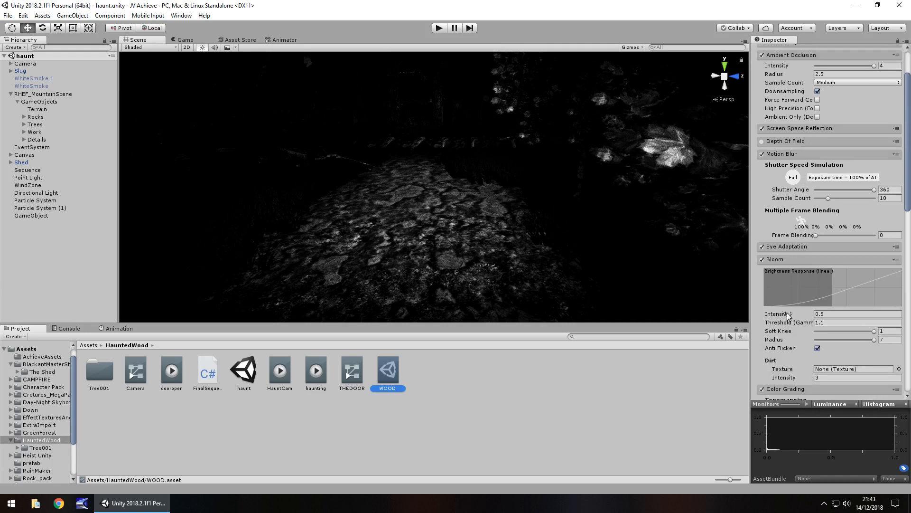
pyautogui.scroll(-3)
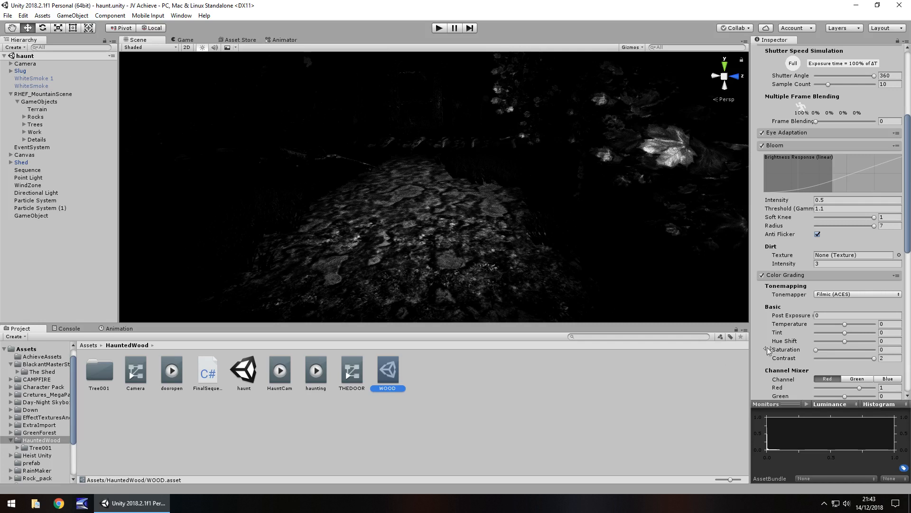
pyautogui.moveTo(817, 354)
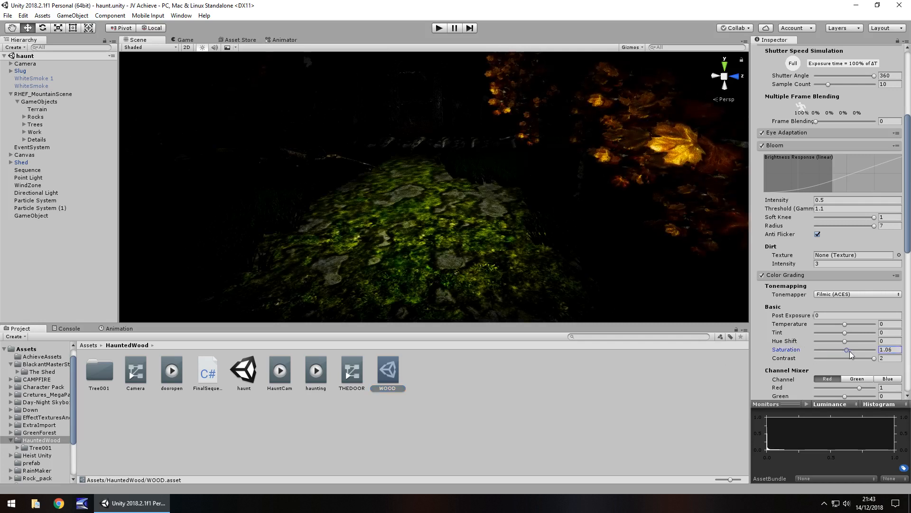
# Preview raised saturation and contrast at 0 then 0.5, keeping the dark greyscale grading
pyautogui.moveTo(847, 349); pyautogui.dragTo(870, 350)
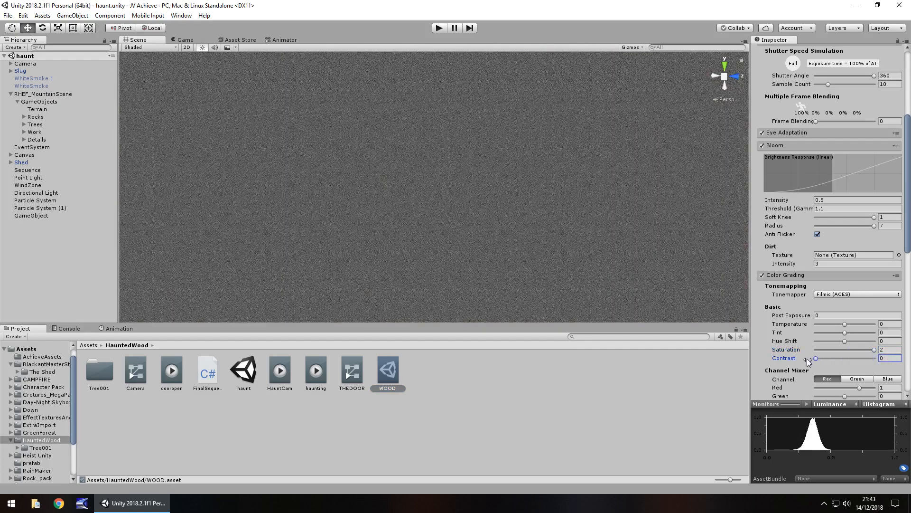
pyautogui.moveTo(814, 359); pyautogui.dragTo(832, 359)
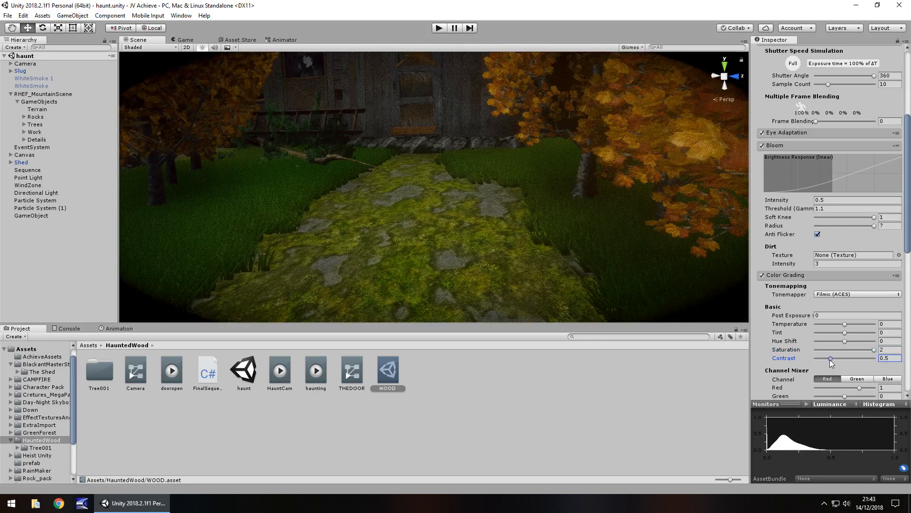
pyautogui.moveTo(832, 359); pyautogui.dragTo(877, 358)
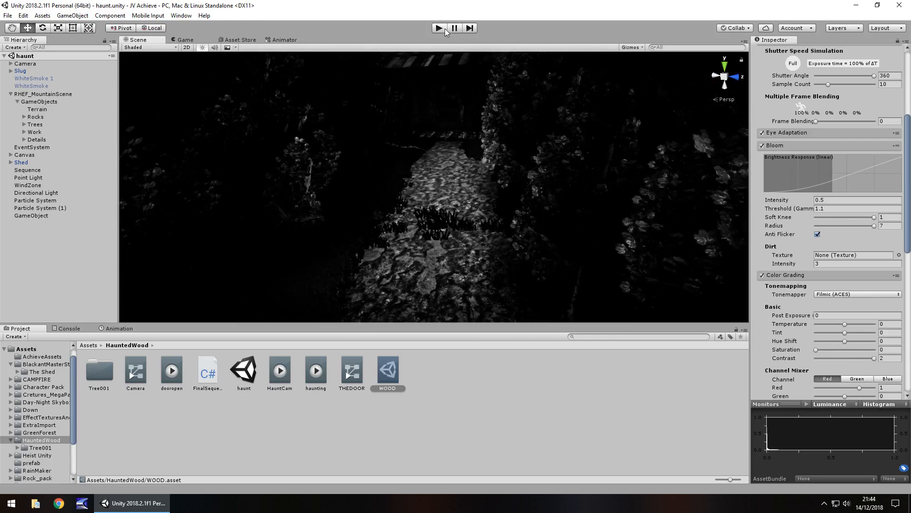
pyautogui.click(438, 28)
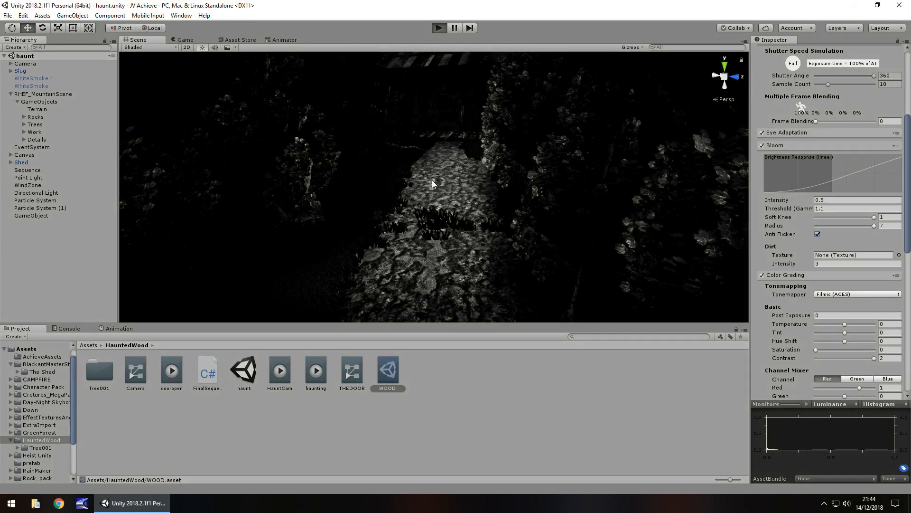
pyautogui.moveTo(425, 237)
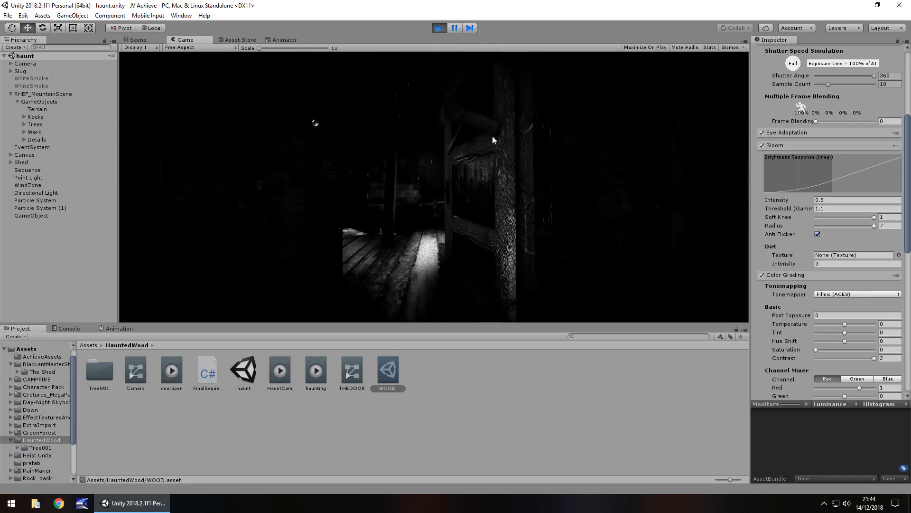
pyautogui.click(137, 40)
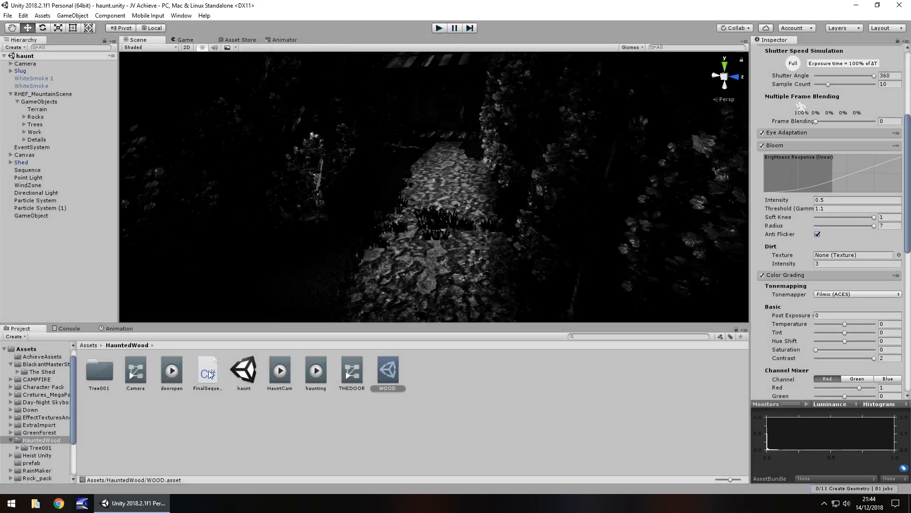
# Open the FinalSequence C# script from the Project window into Visual Studio
pyautogui.click(207, 369)
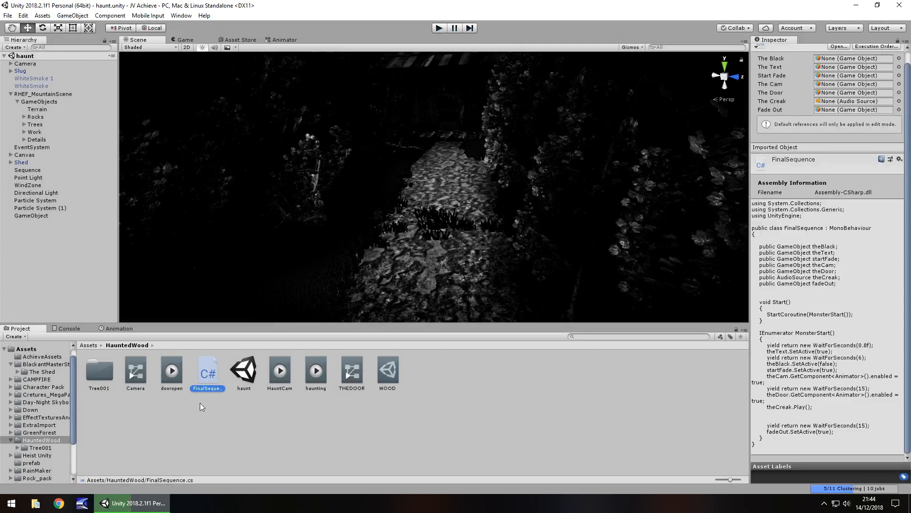
pyautogui.doubleClick(207, 371)
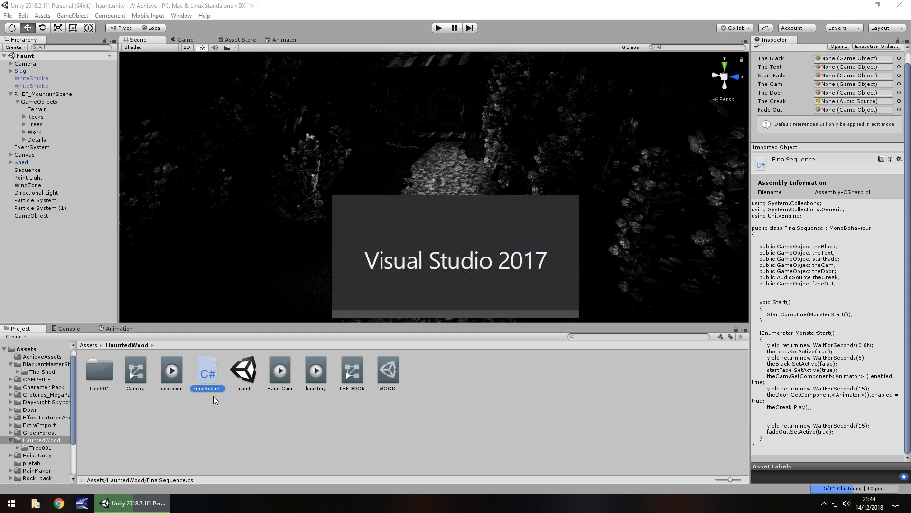
pyautogui.doubleClick(207, 369)
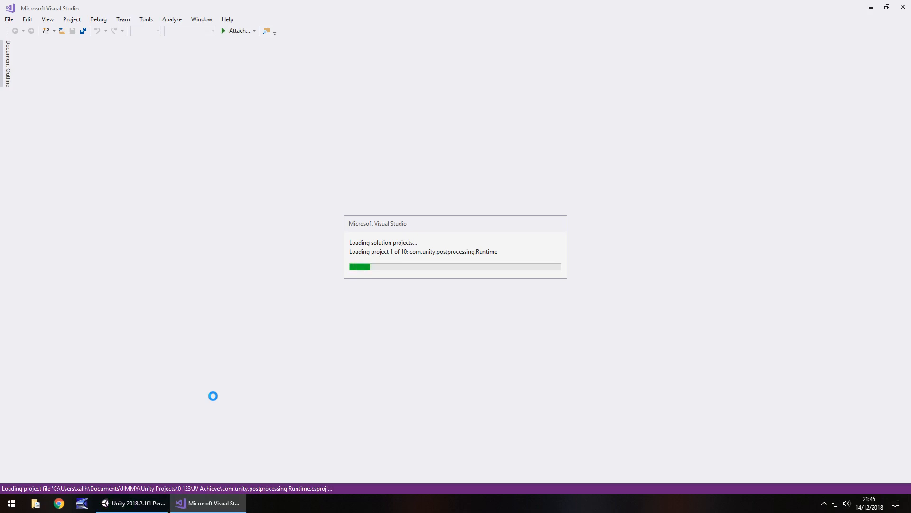
# Bring up FinalSequence.cs with its MonsterStart coroutine once the solution loads
pyautogui.click(133, 503)
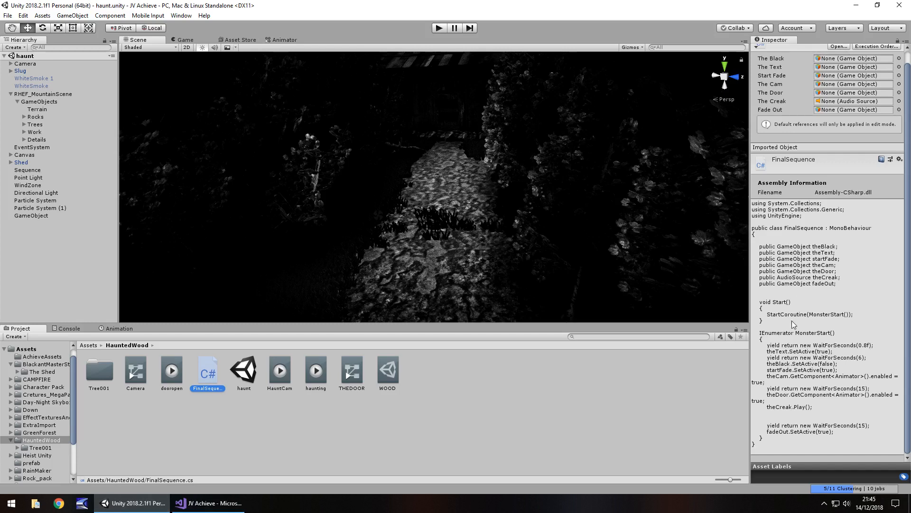
pyautogui.moveTo(525, 433)
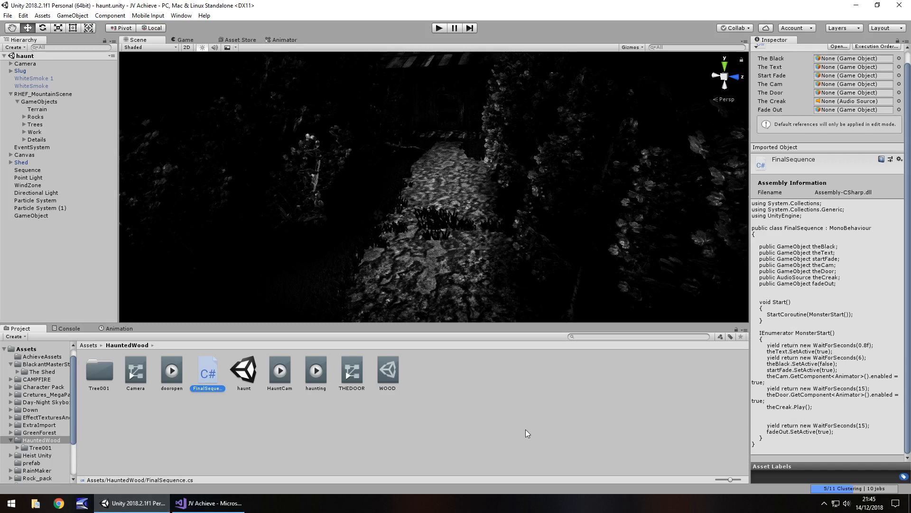
pyautogui.moveTo(850, 402)
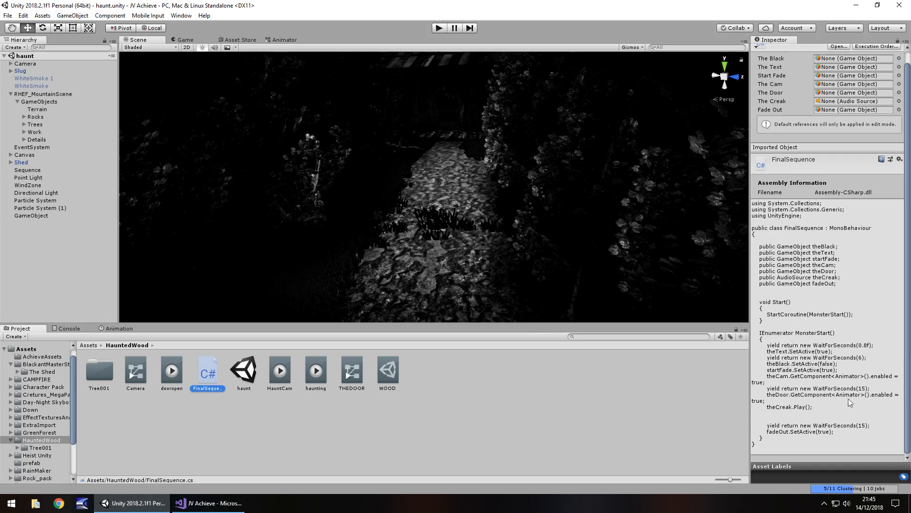
pyautogui.moveTo(709, 411)
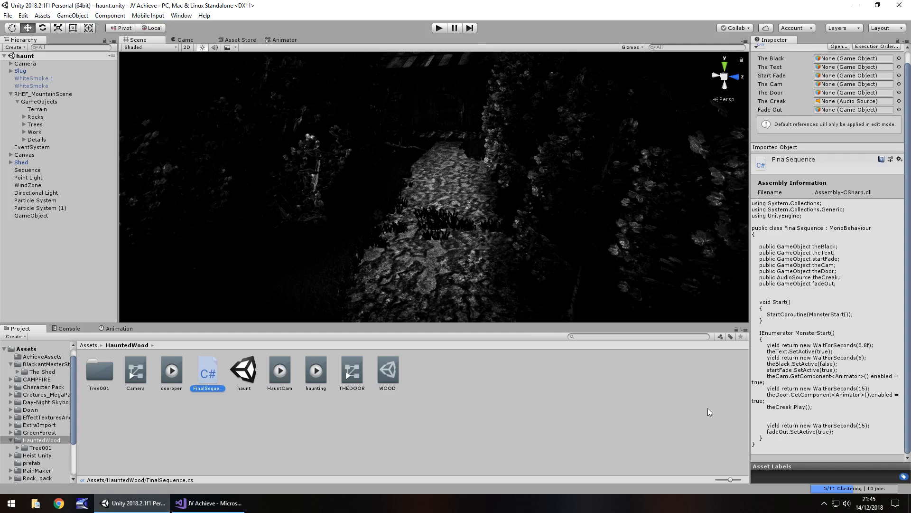
pyautogui.moveTo(413, 247)
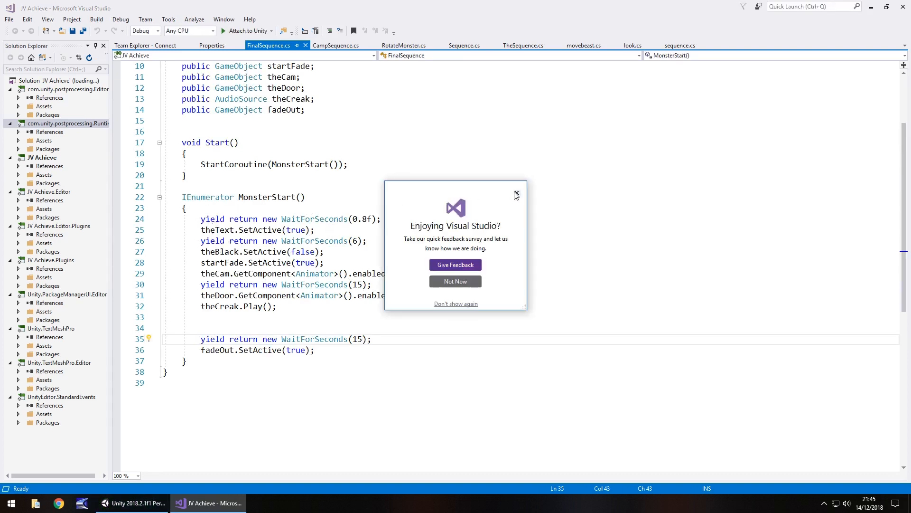
# Dismiss the 'Enjoying Visual Studio?' prompt, review the coroutine, and return to Unity
pyautogui.click(515, 194)
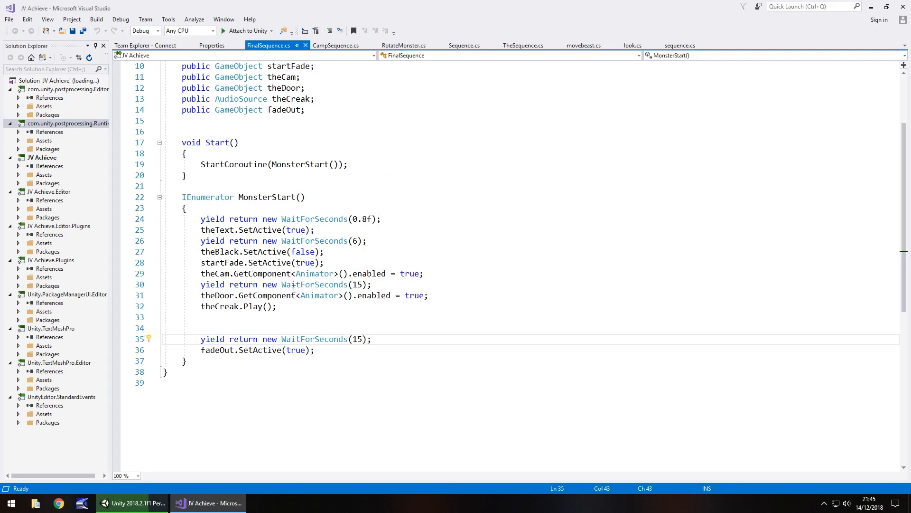
pyautogui.moveTo(201, 295); pyautogui.dragTo(388, 294)
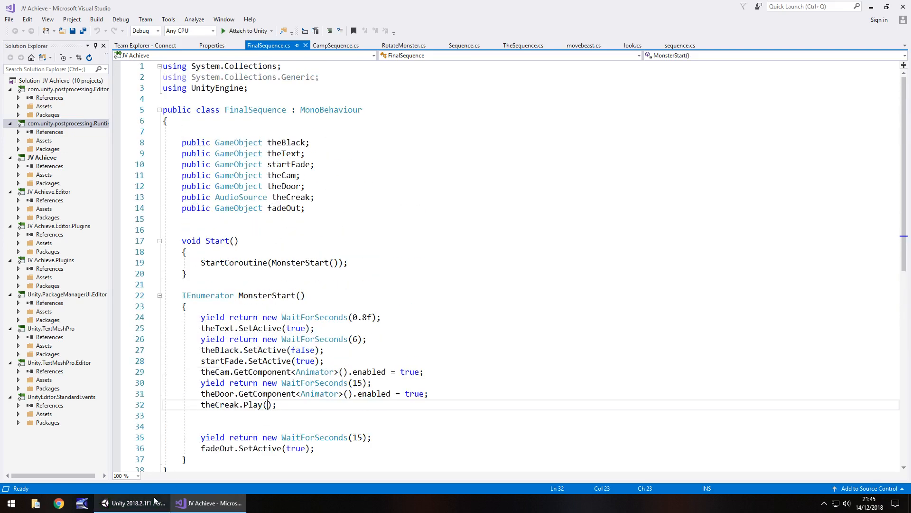
pyautogui.click(133, 503)
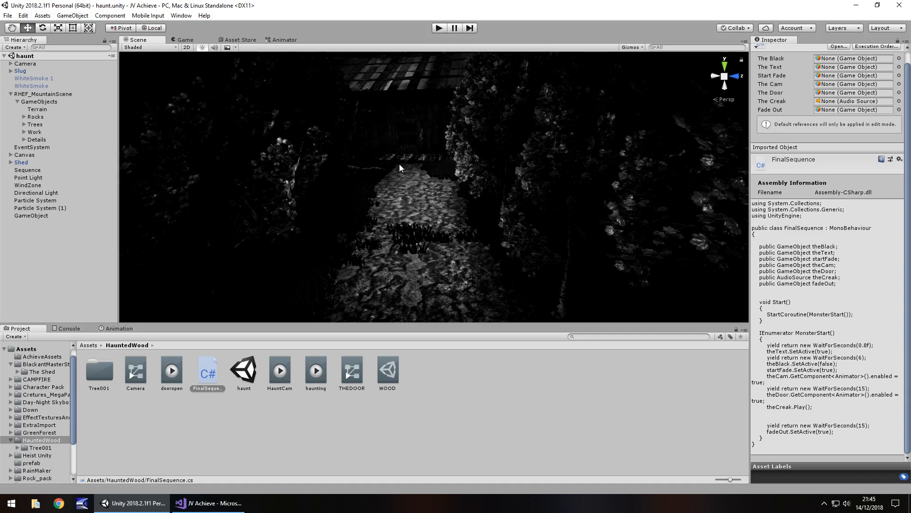
pyautogui.moveTo(589, 239)
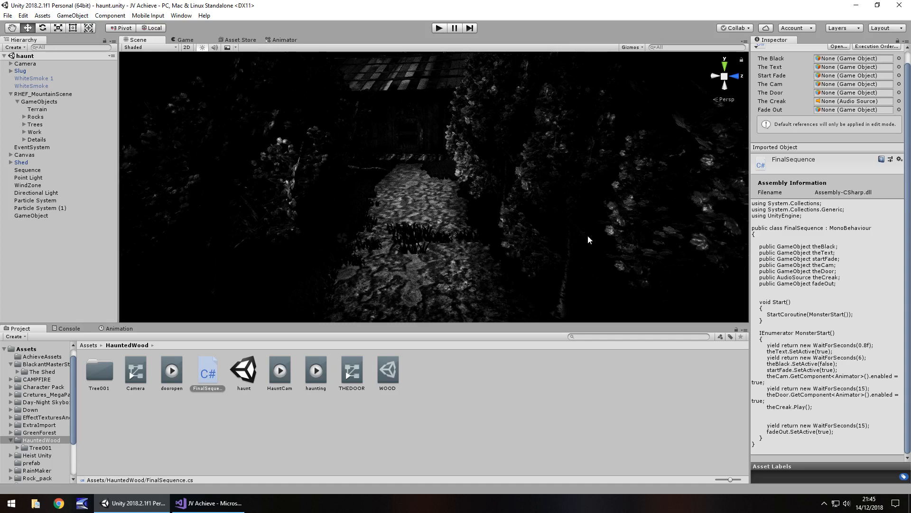
pyautogui.moveTo(513, 234)
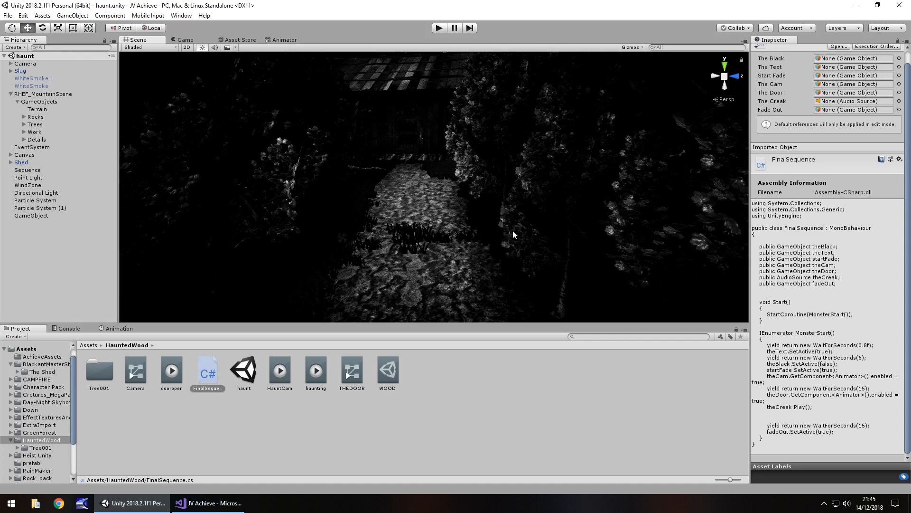
pyautogui.moveTo(285, 143)
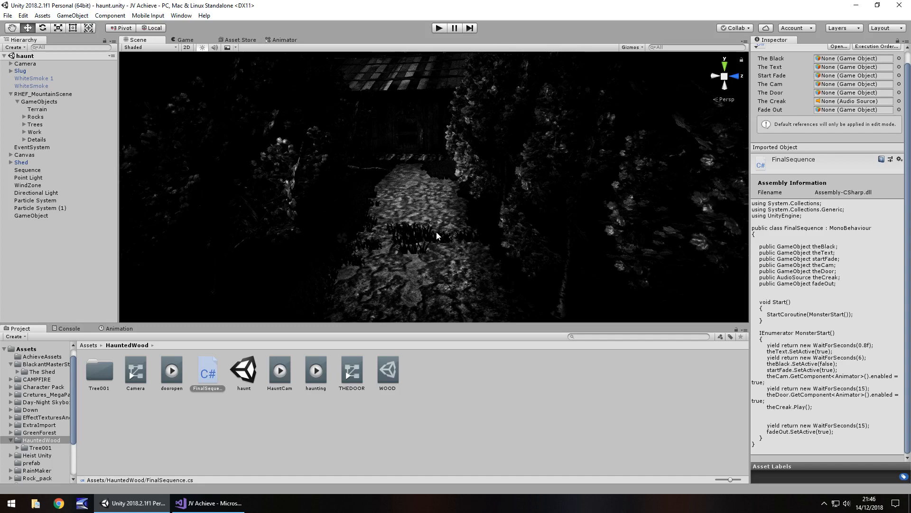
pyautogui.moveTo(434, 251)
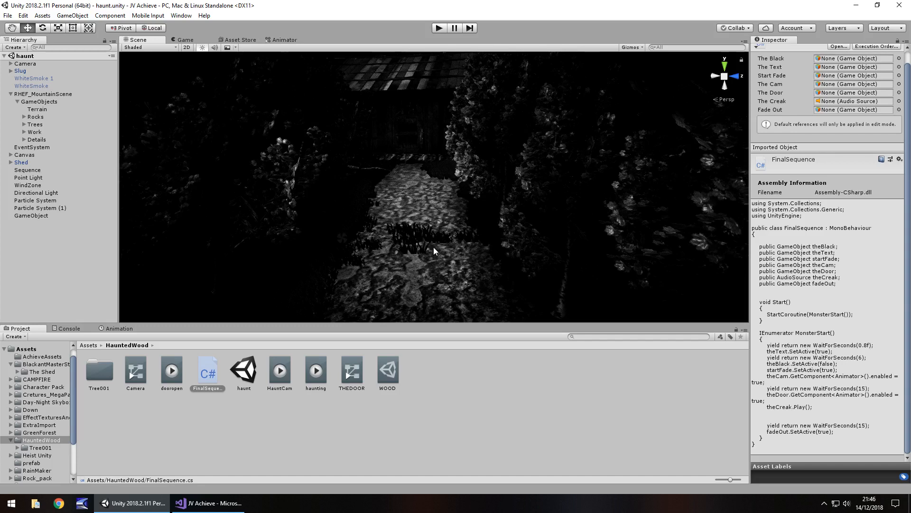
pyautogui.moveTo(163, 395)
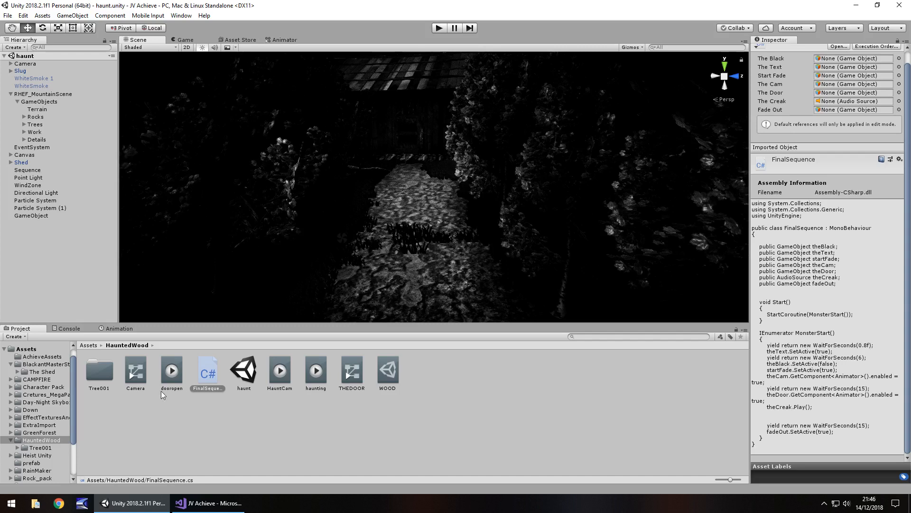
pyautogui.moveTo(372, 205)
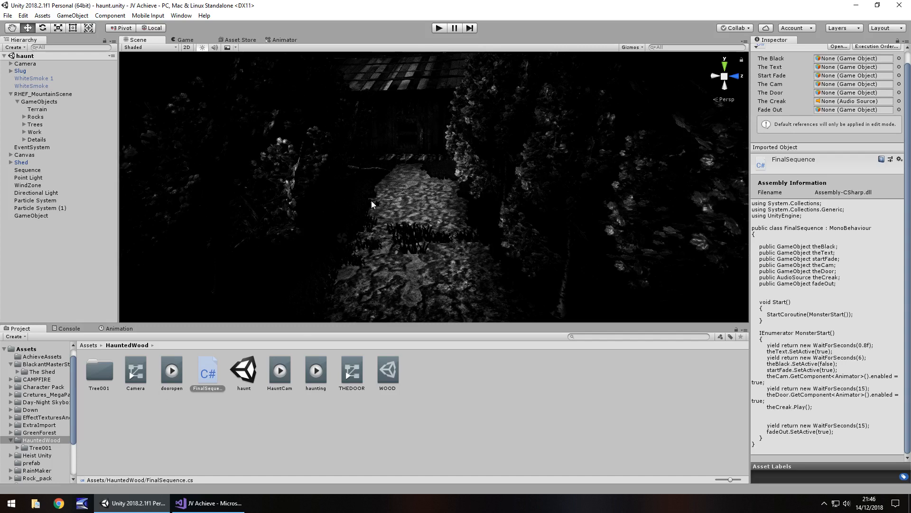
pyautogui.moveTo(401, 211)
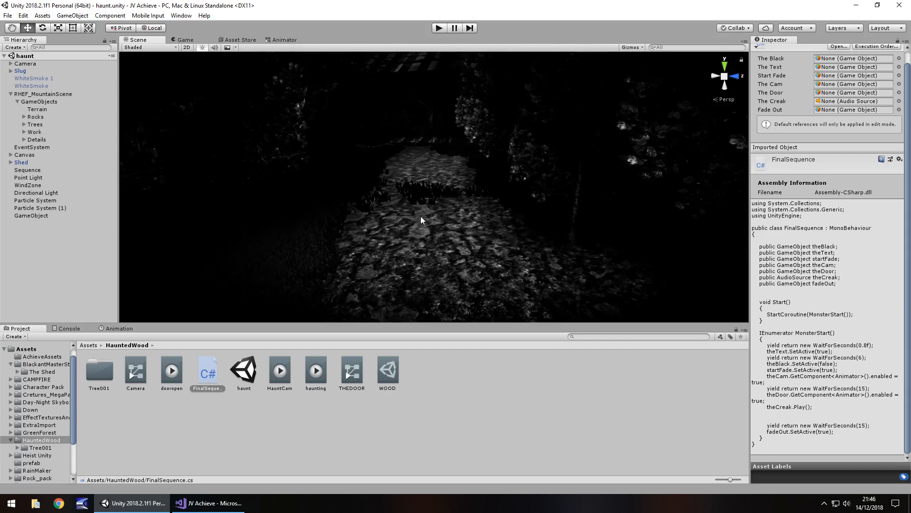
# Untick Image Effects to restore autumn colour and select the Terrain for its settings
pyautogui.click(229, 47)
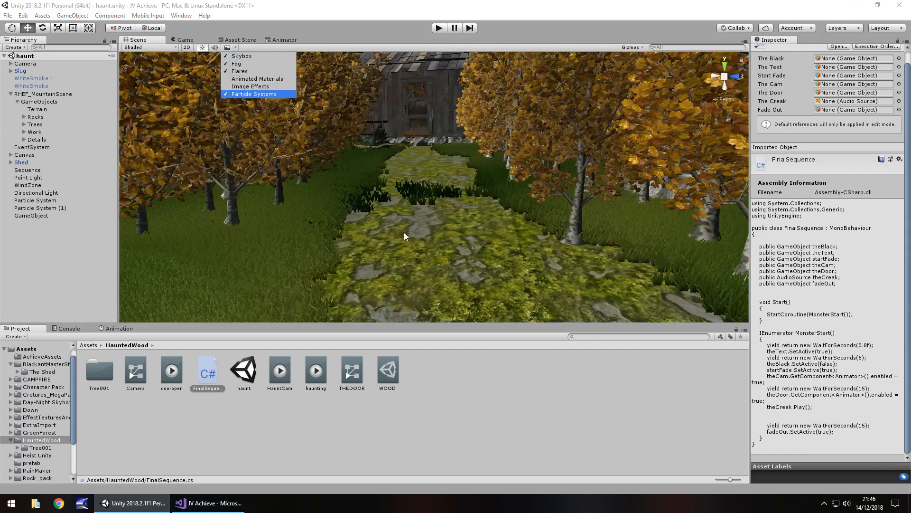
pyautogui.click(37, 109)
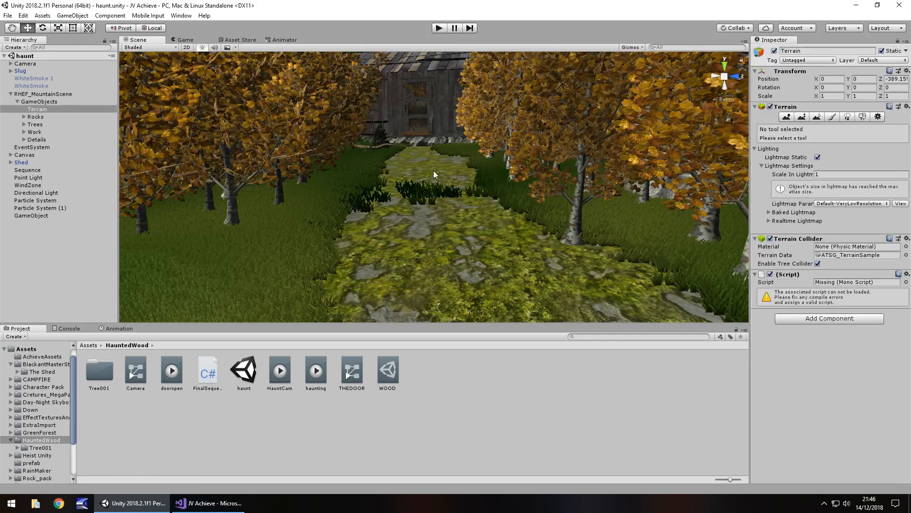
pyautogui.moveTo(444, 203)
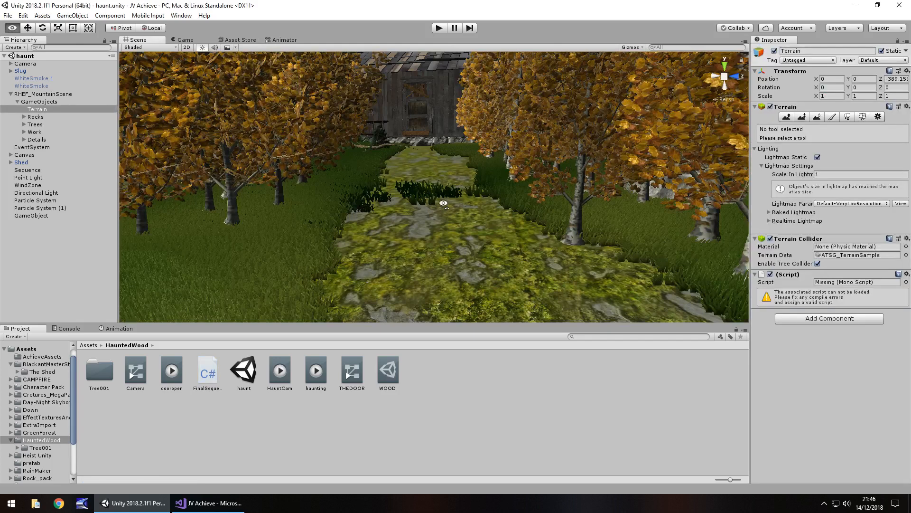